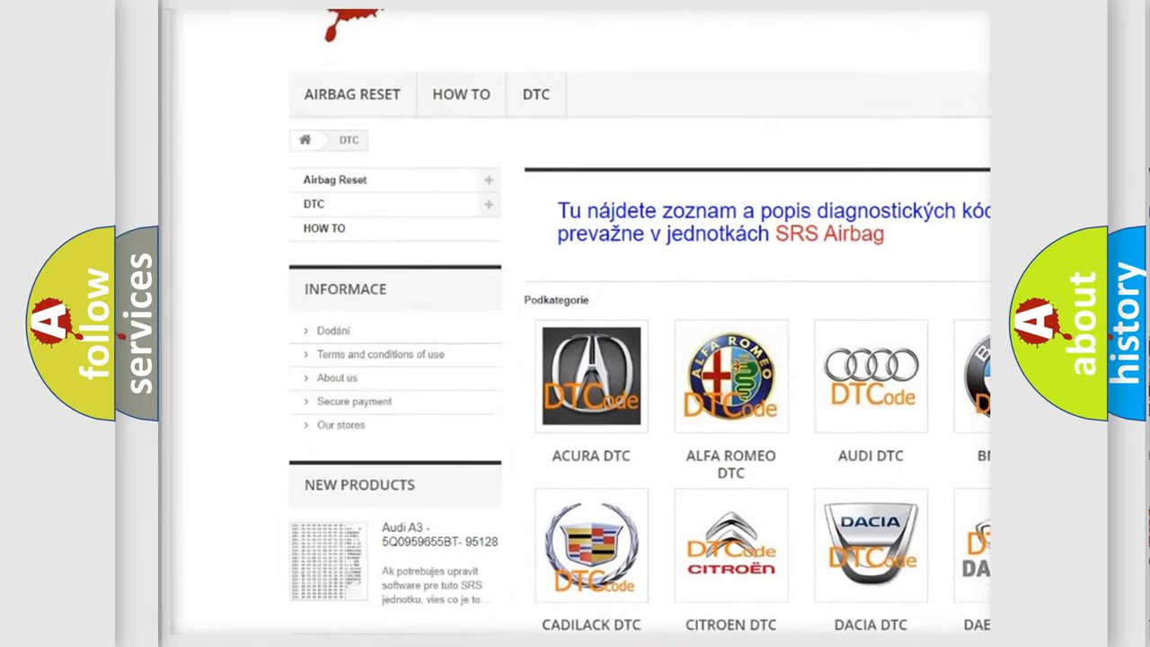
pyautogui.scroll(-3)
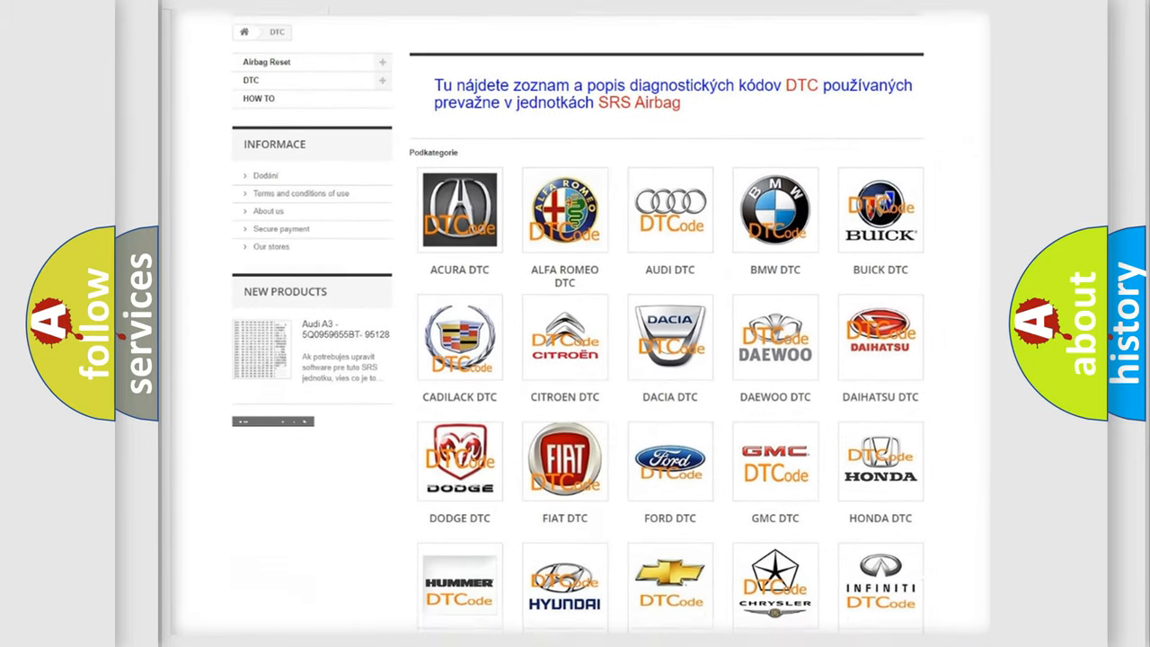
pyautogui.scroll(-3)
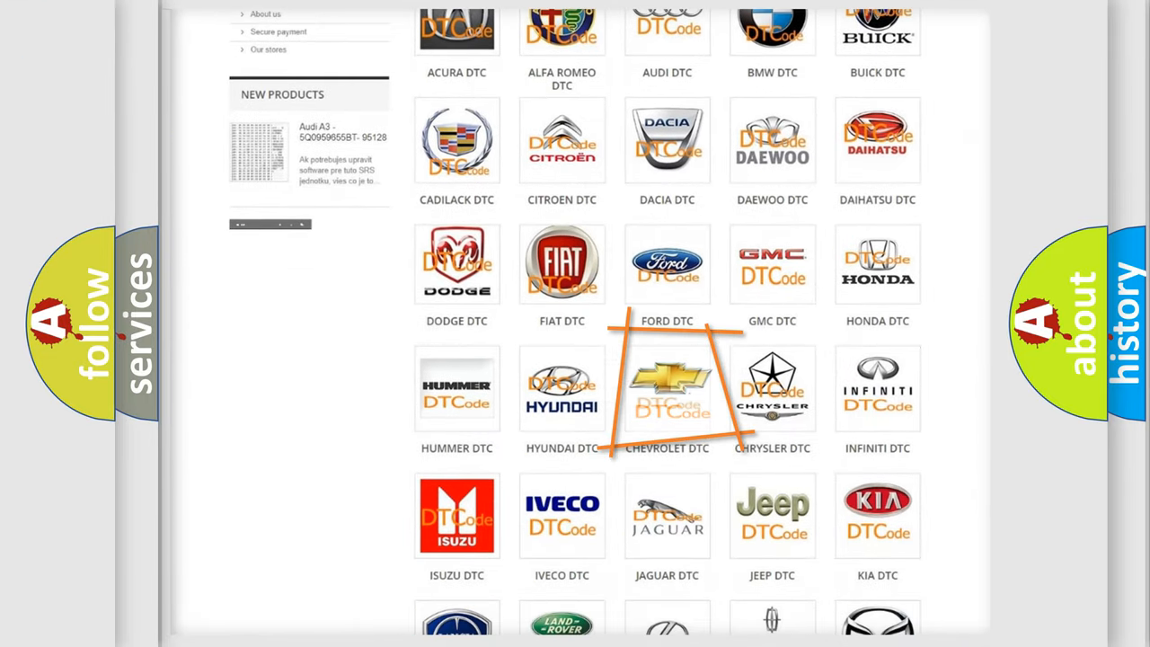